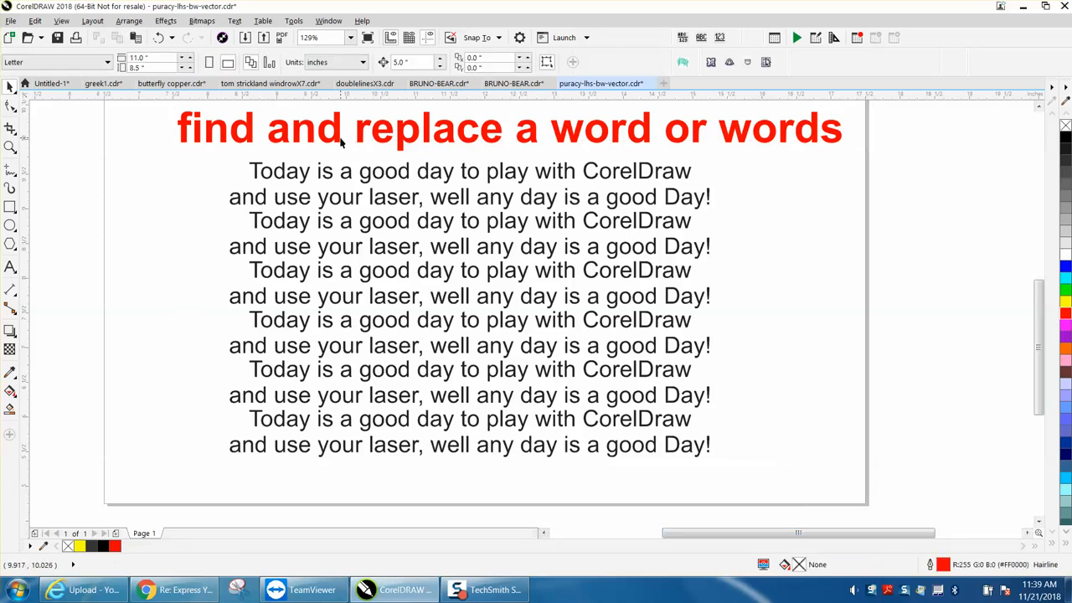
Replace every 'good' with 'great' across the repeated sentences using Replace Text.
{"action": "left_click", "coordinate": [338, 130]}
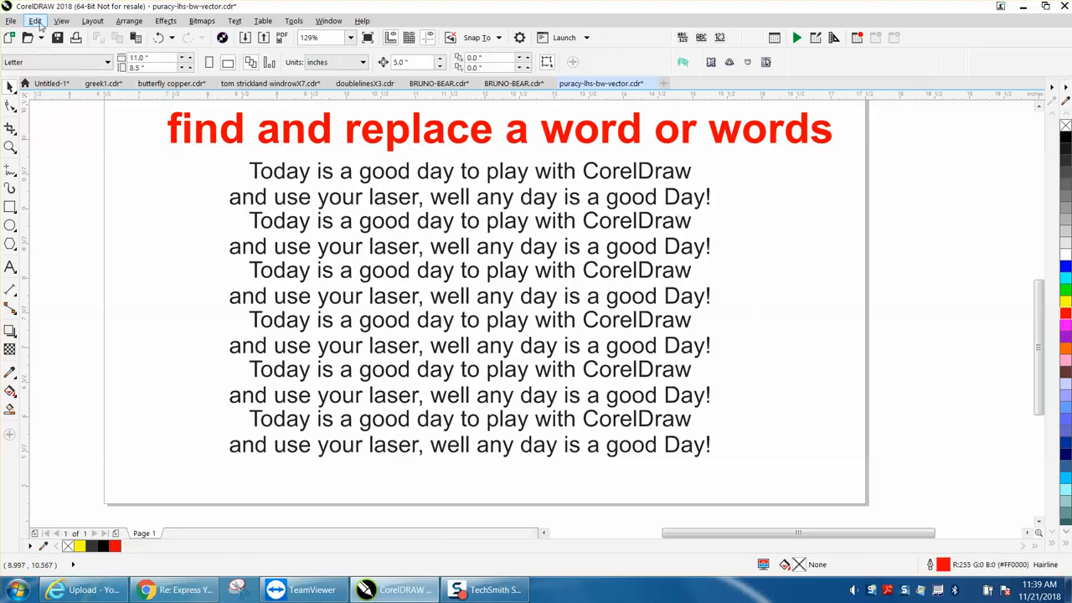
{"action": "left_click", "coordinate": [36, 20]}
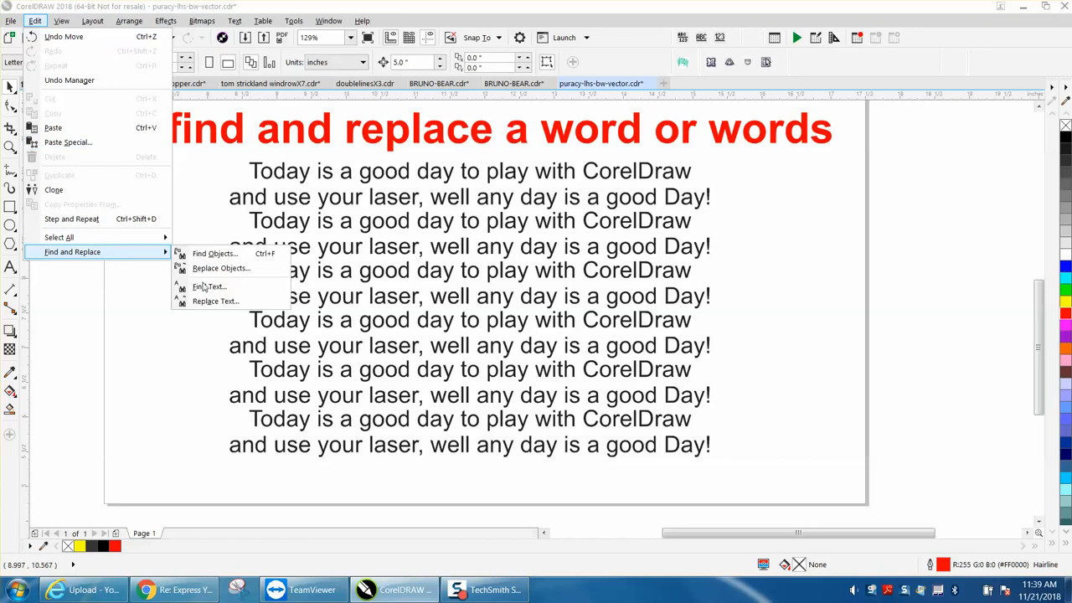
{"action": "left_click", "coordinate": [214, 302]}
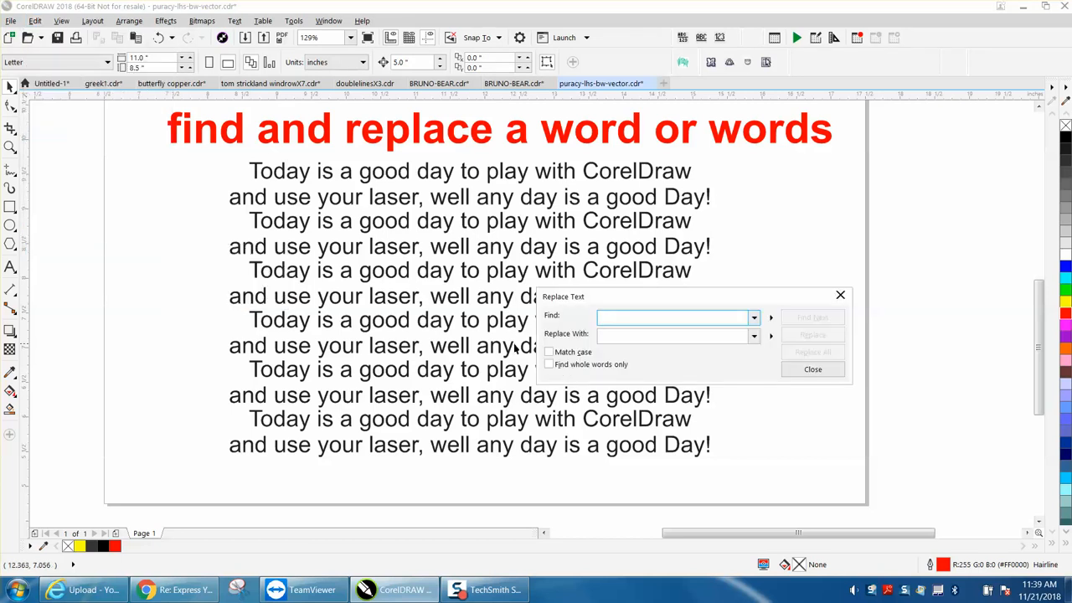
{"action": "type", "text": "g"}
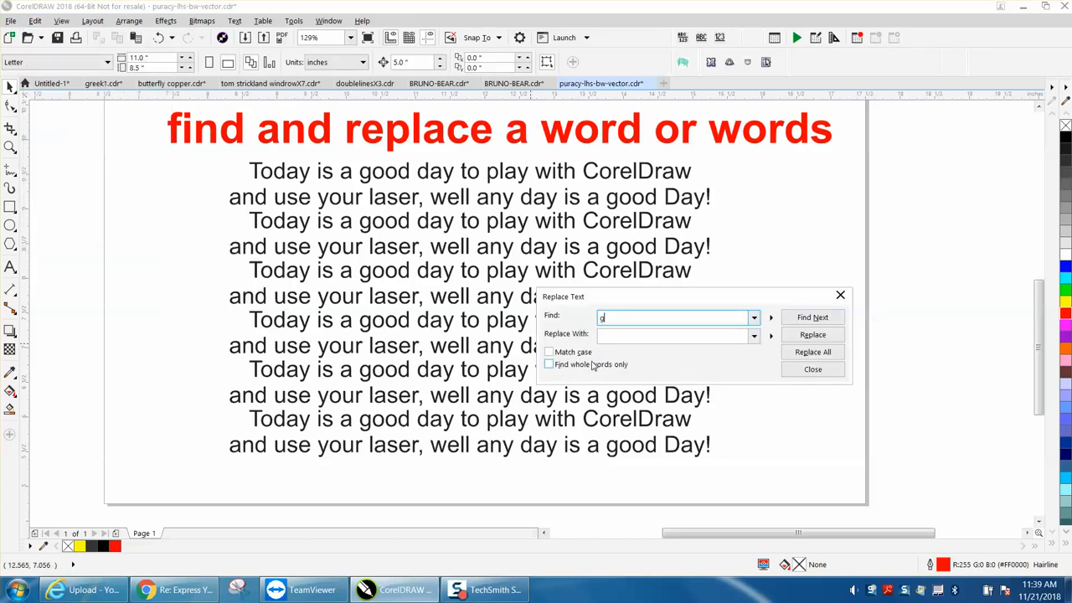
{"action": "type", "text": "ood"}
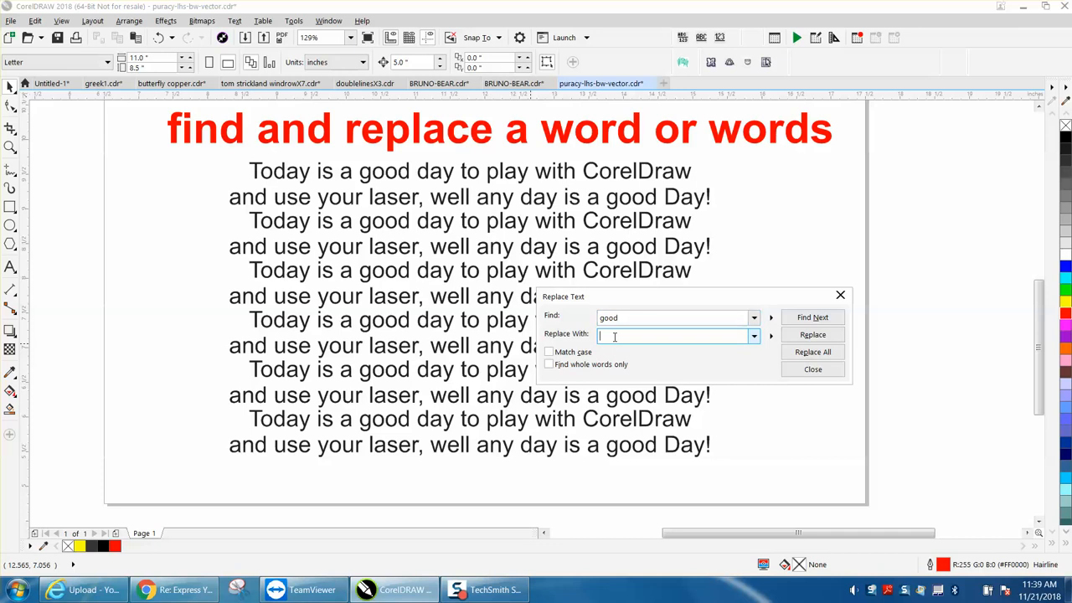
{"action": "type", "text": "great"}
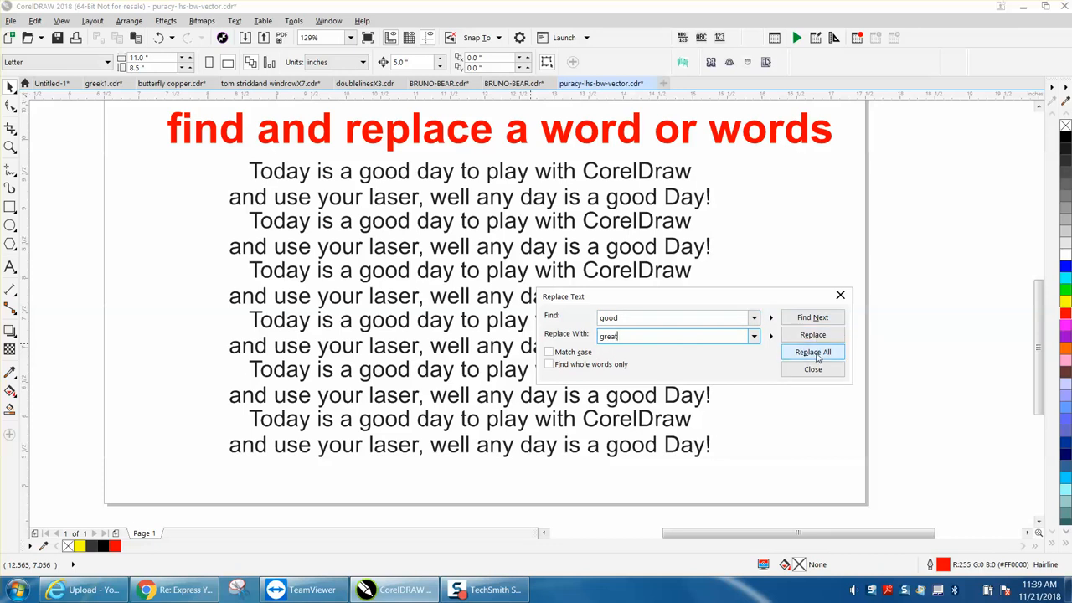
{"action": "left_click", "coordinate": [813, 352]}
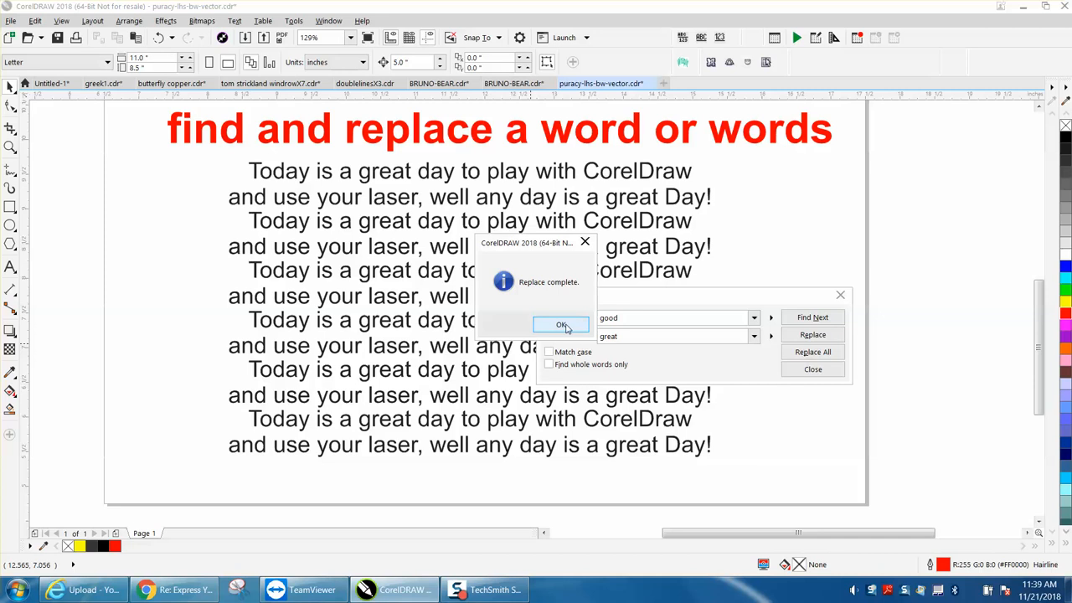
Dismiss the replacement-complete notice before undoing the 'great' replacement.
{"action": "left_click", "coordinate": [562, 325]}
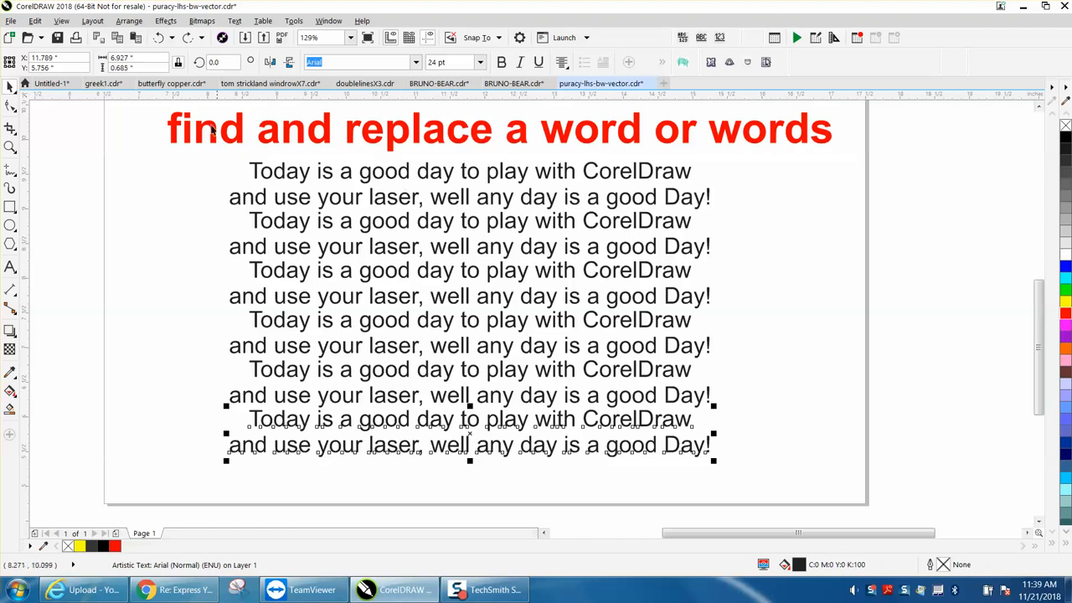
{"action": "mouse_move", "coordinate": [248, 144]}
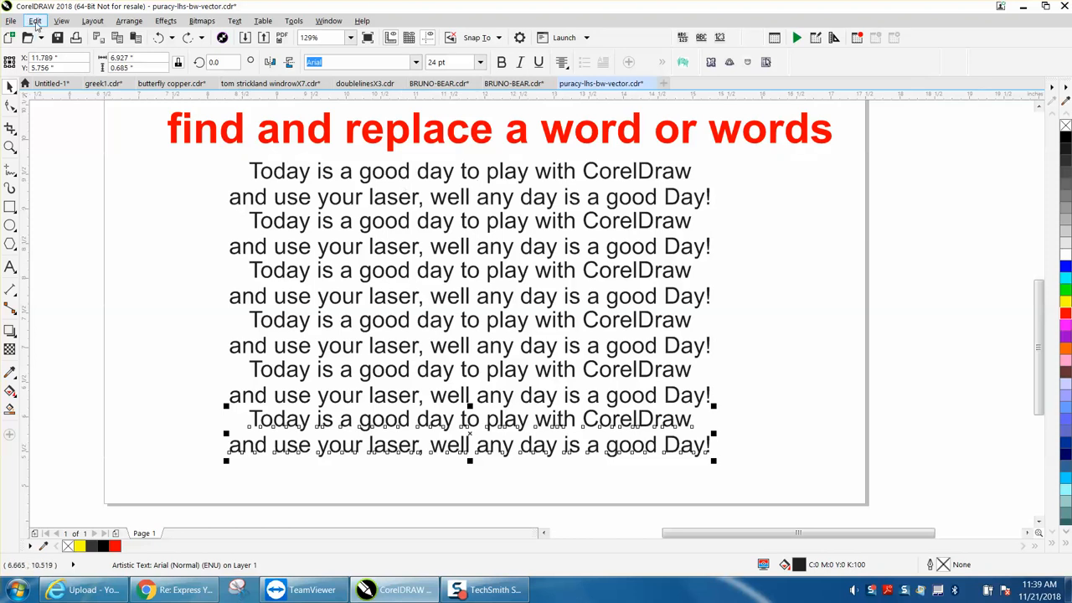
Replace every 'good' with 'the best great' and dismiss the completion notice.
{"action": "left_click", "coordinate": [35, 20]}
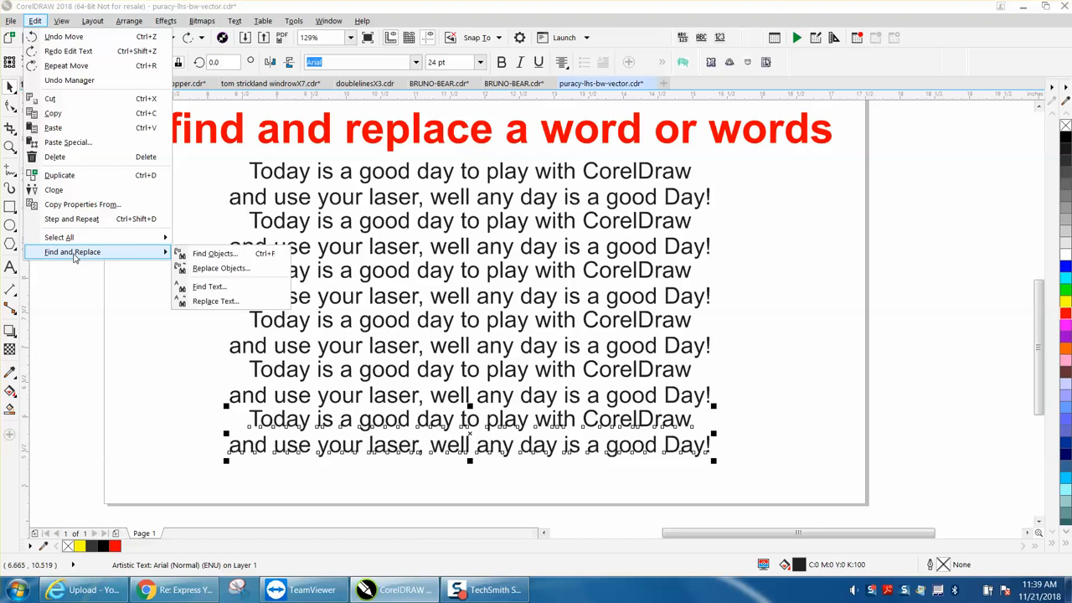
{"action": "left_click", "coordinate": [215, 301]}
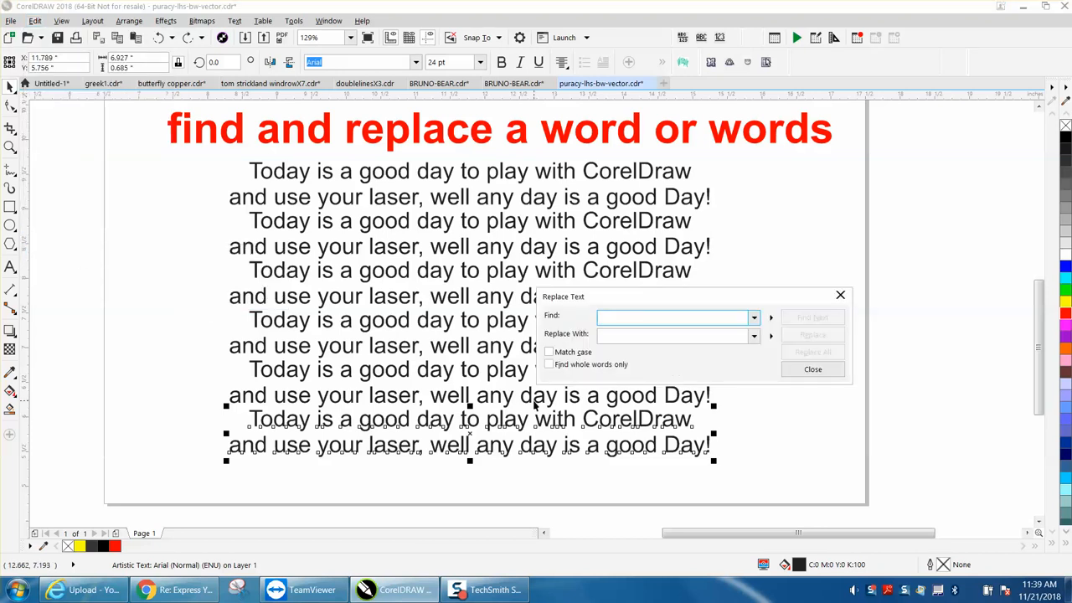
{"action": "type", "text": "good"}
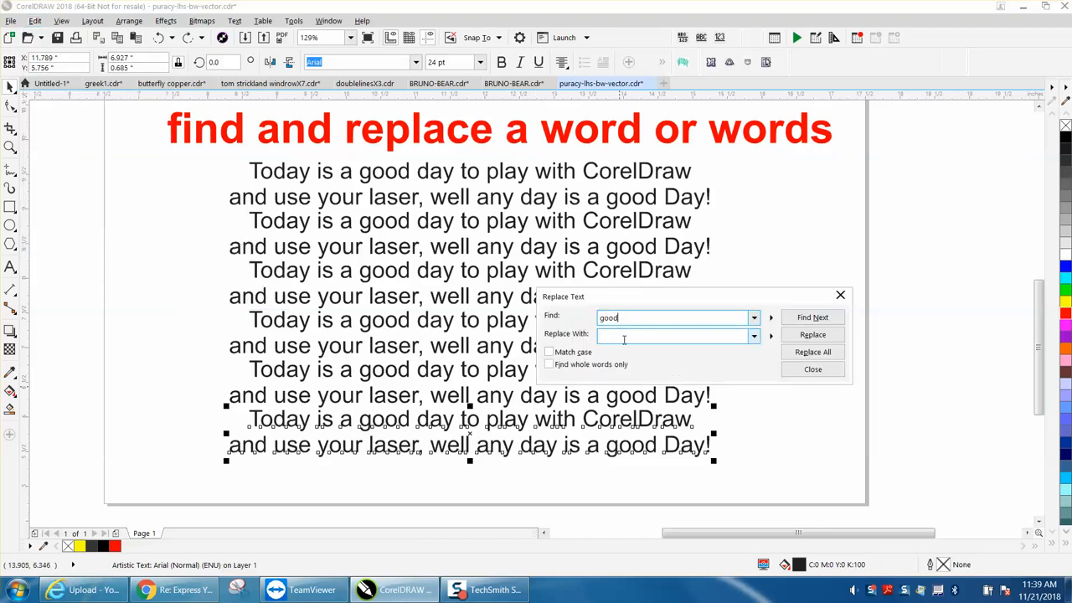
{"action": "type", "text": "the best great"}
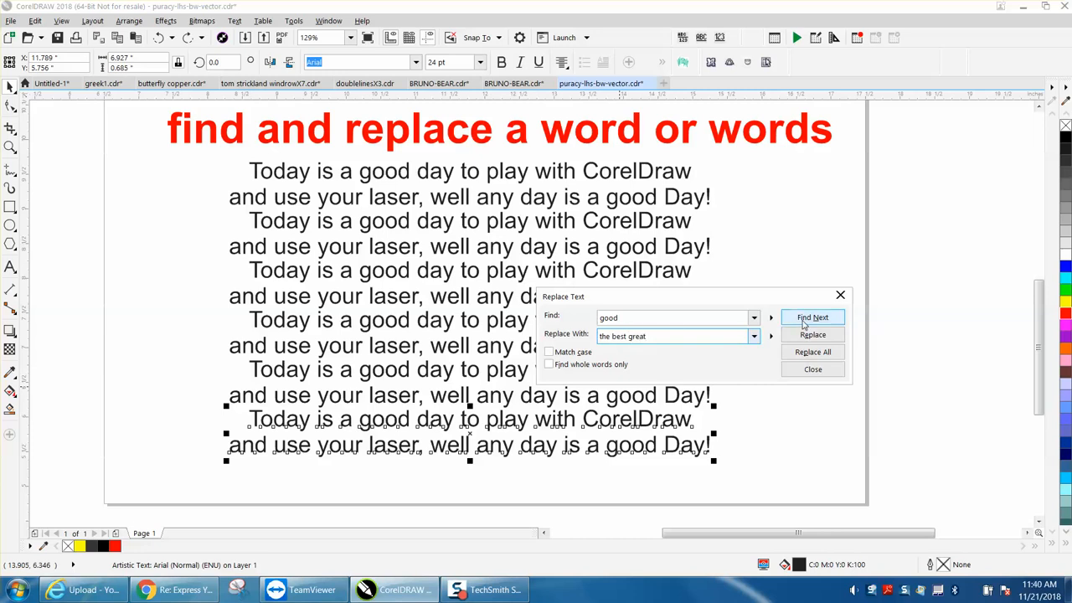
{"action": "left_click", "coordinate": [812, 351]}
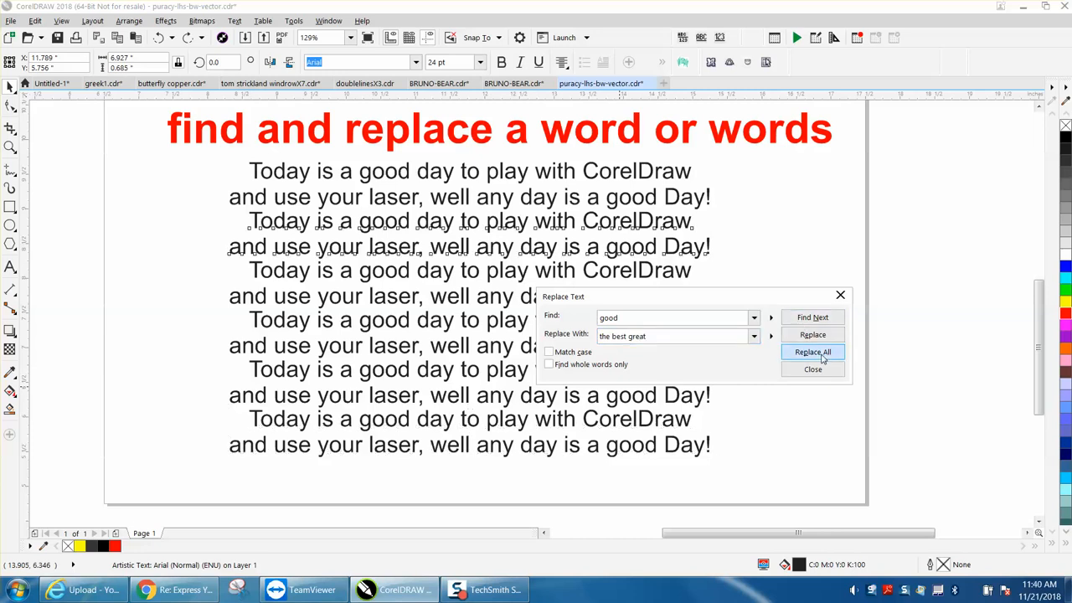
{"action": "left_click", "coordinate": [813, 352]}
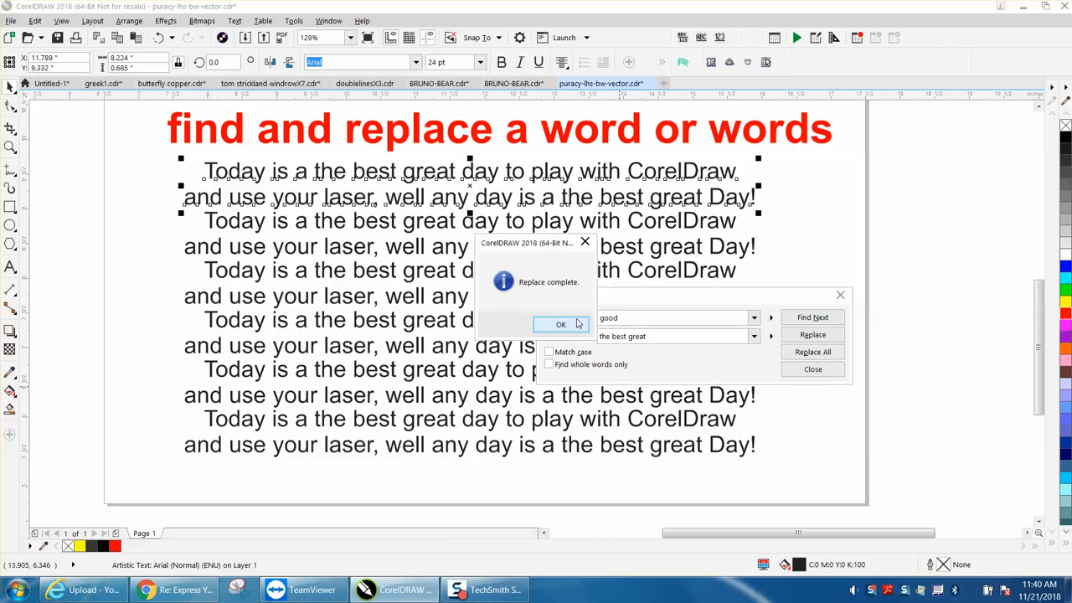
{"action": "left_click", "coordinate": [561, 325]}
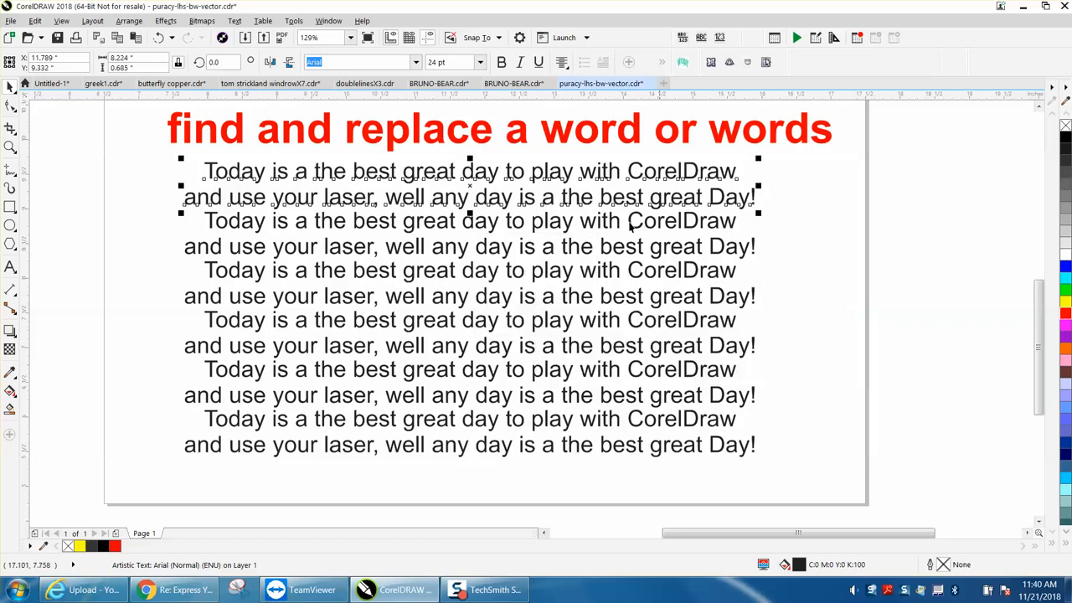
{"action": "mouse_move", "coordinate": [670, 208]}
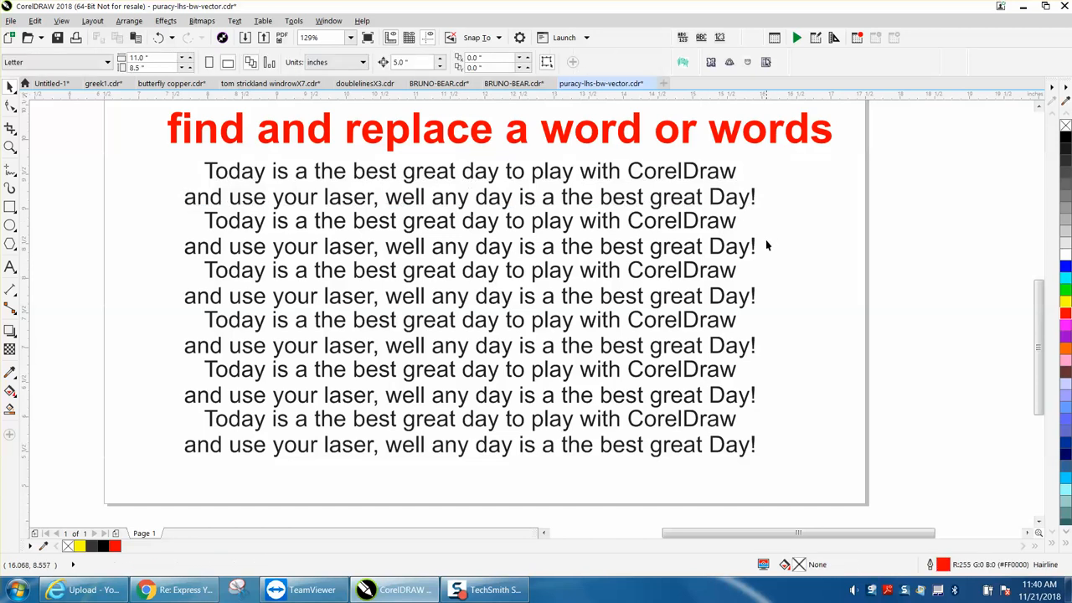
{"action": "mouse_move", "coordinate": [697, 300]}
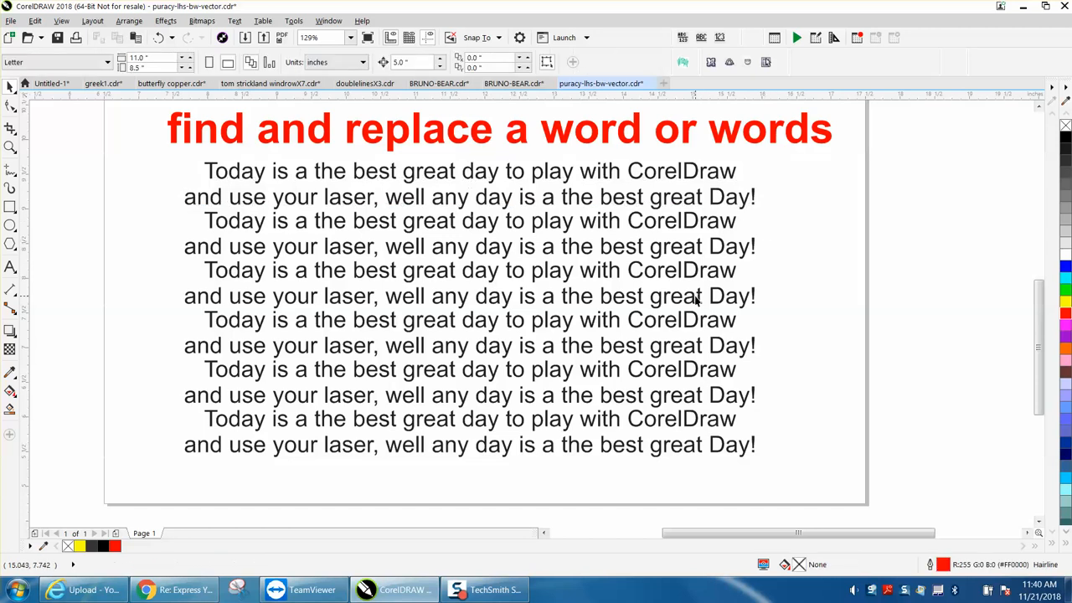